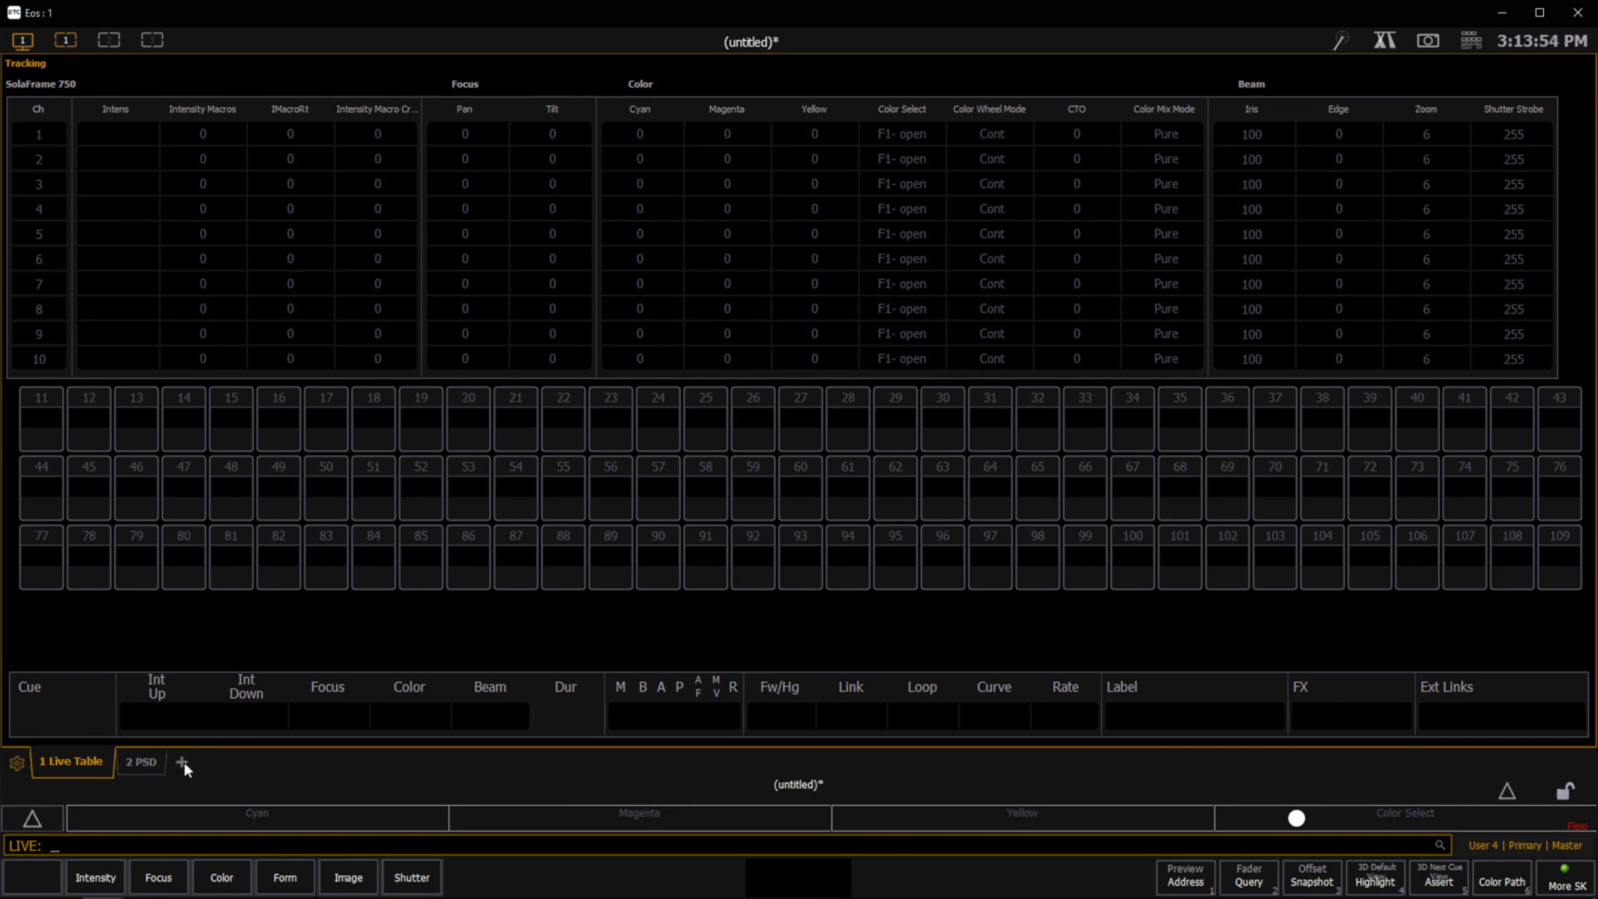
Open the Displays/Controls chooser to add a new tab
left_click(183, 762)
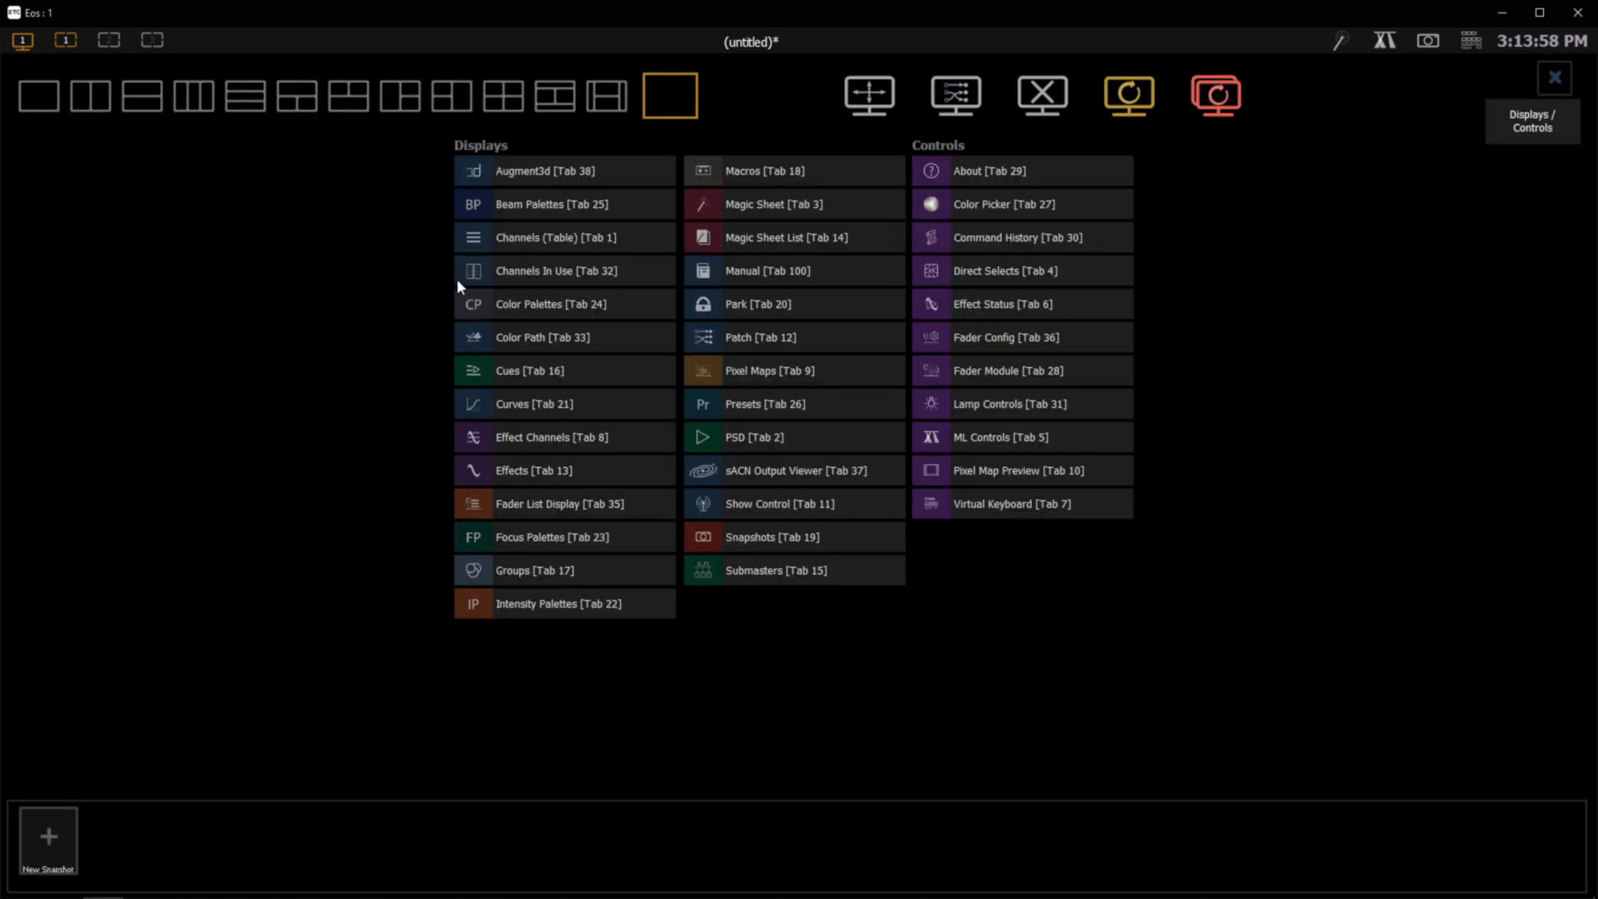
mouse_move(599, 177)
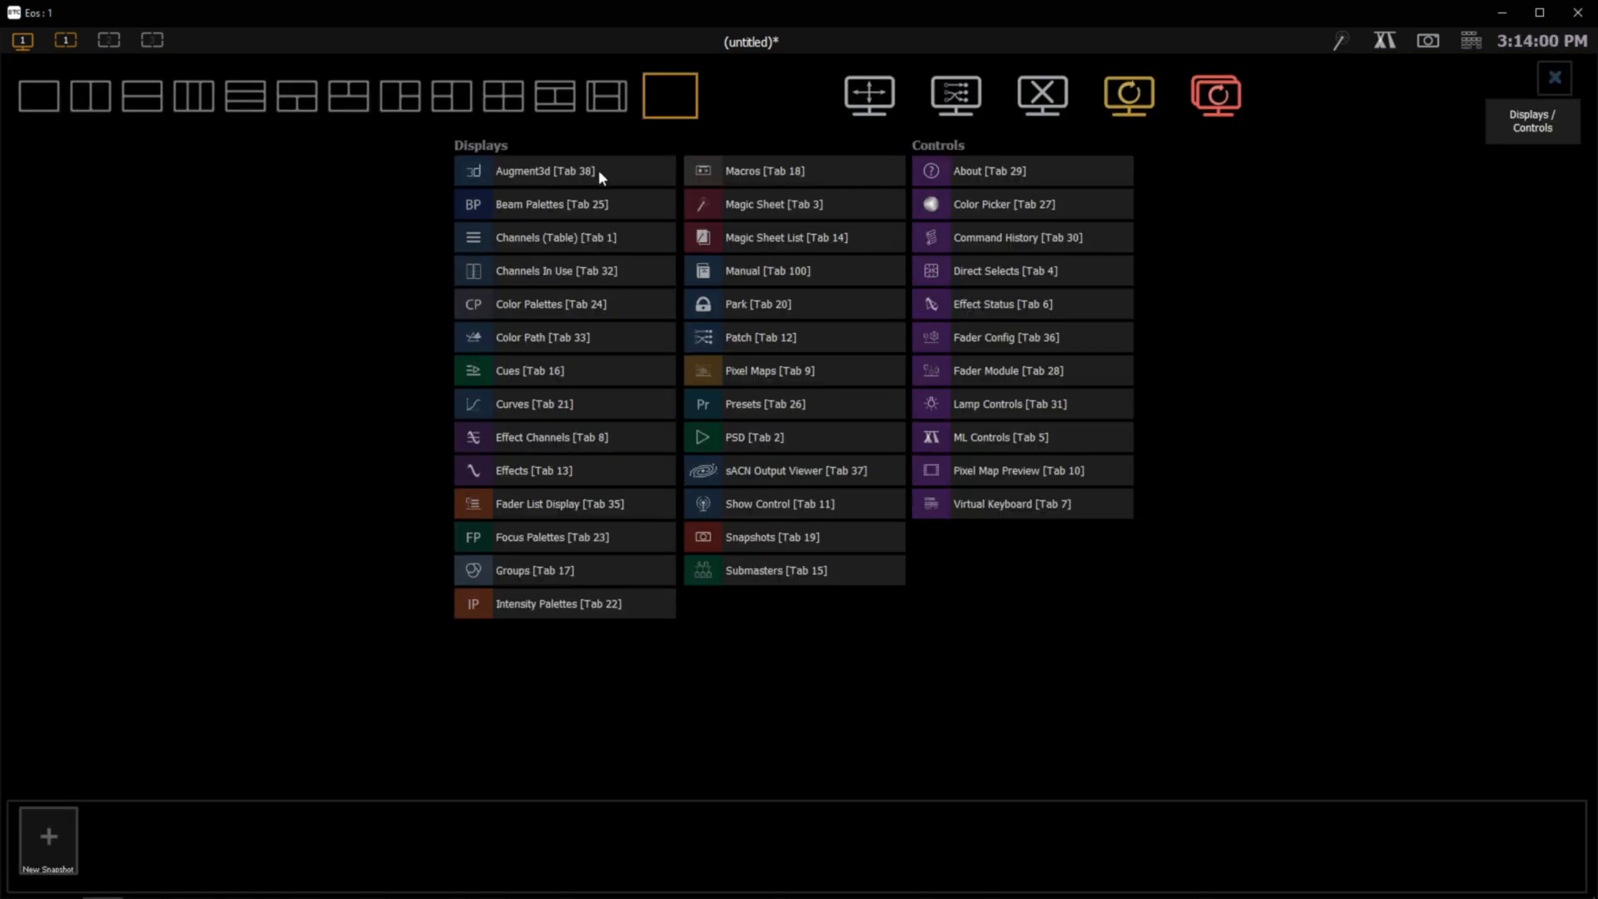
Add an Augment3d display as a new tab
left_click(543, 170)
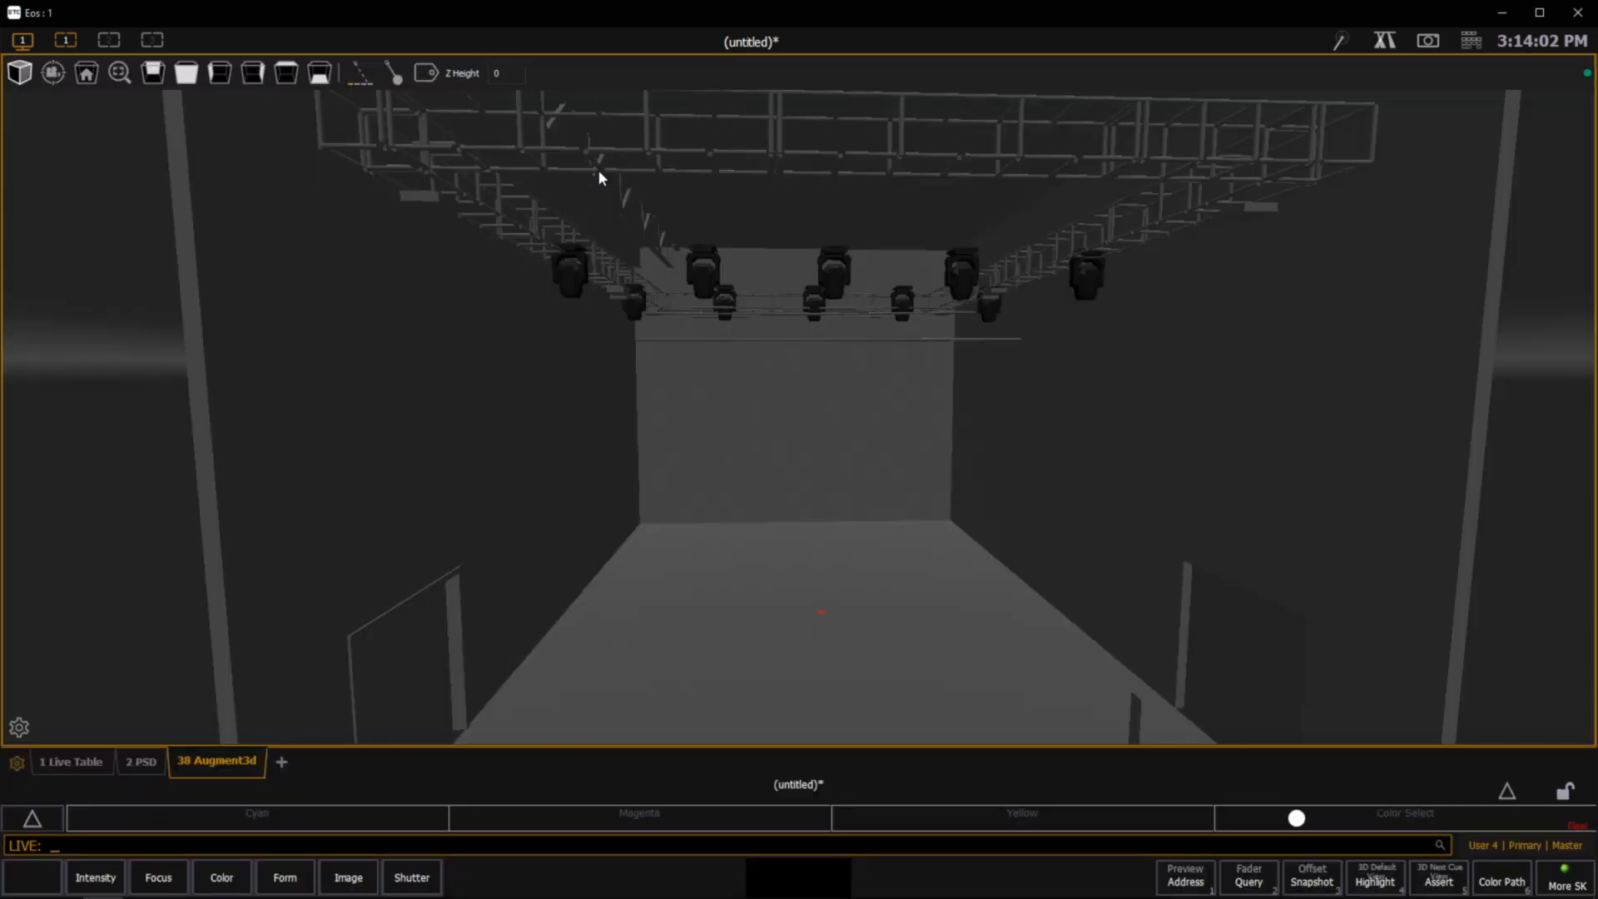
mouse_move(632, 232)
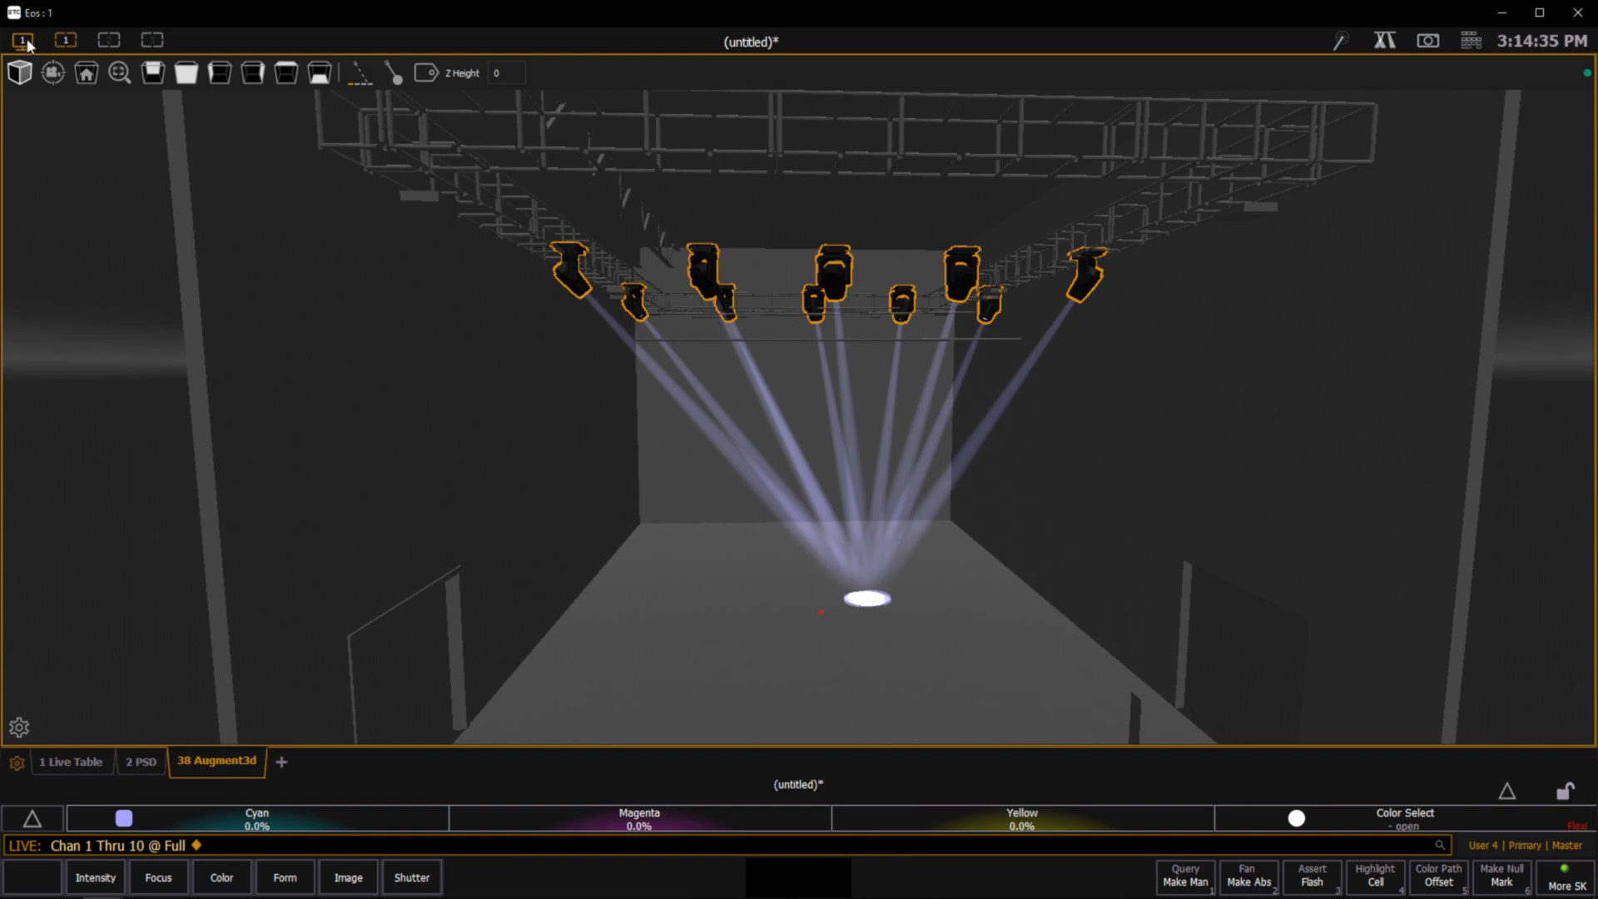
Split the workspace into Augment3d, Color Picker and Direct Selects panes
left_click(23, 40)
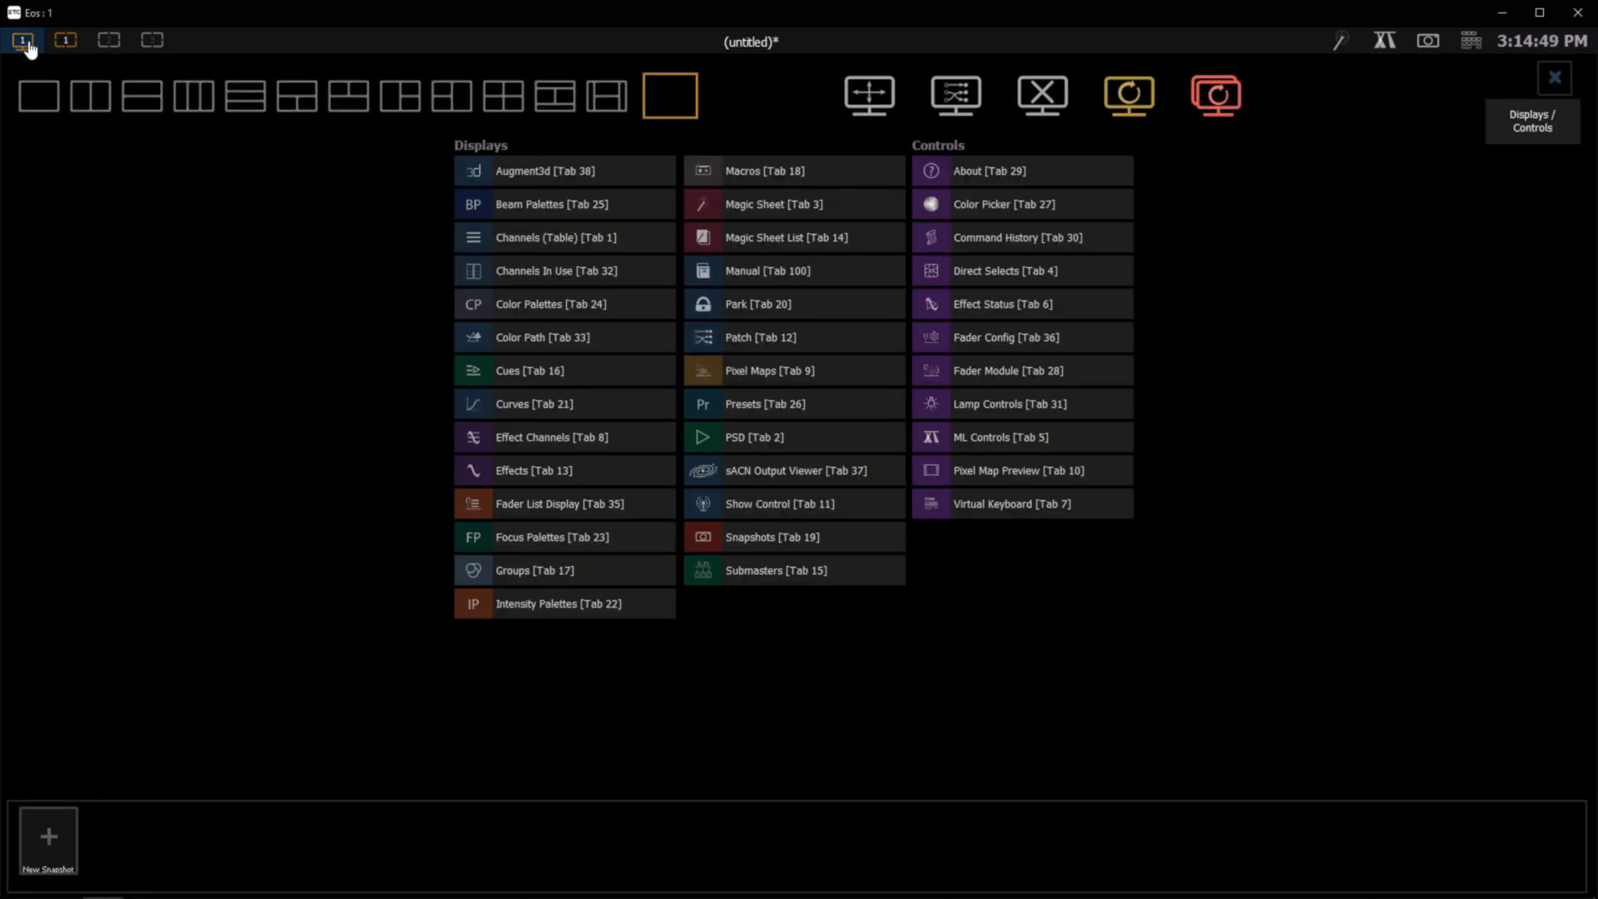
left_click(545, 170)
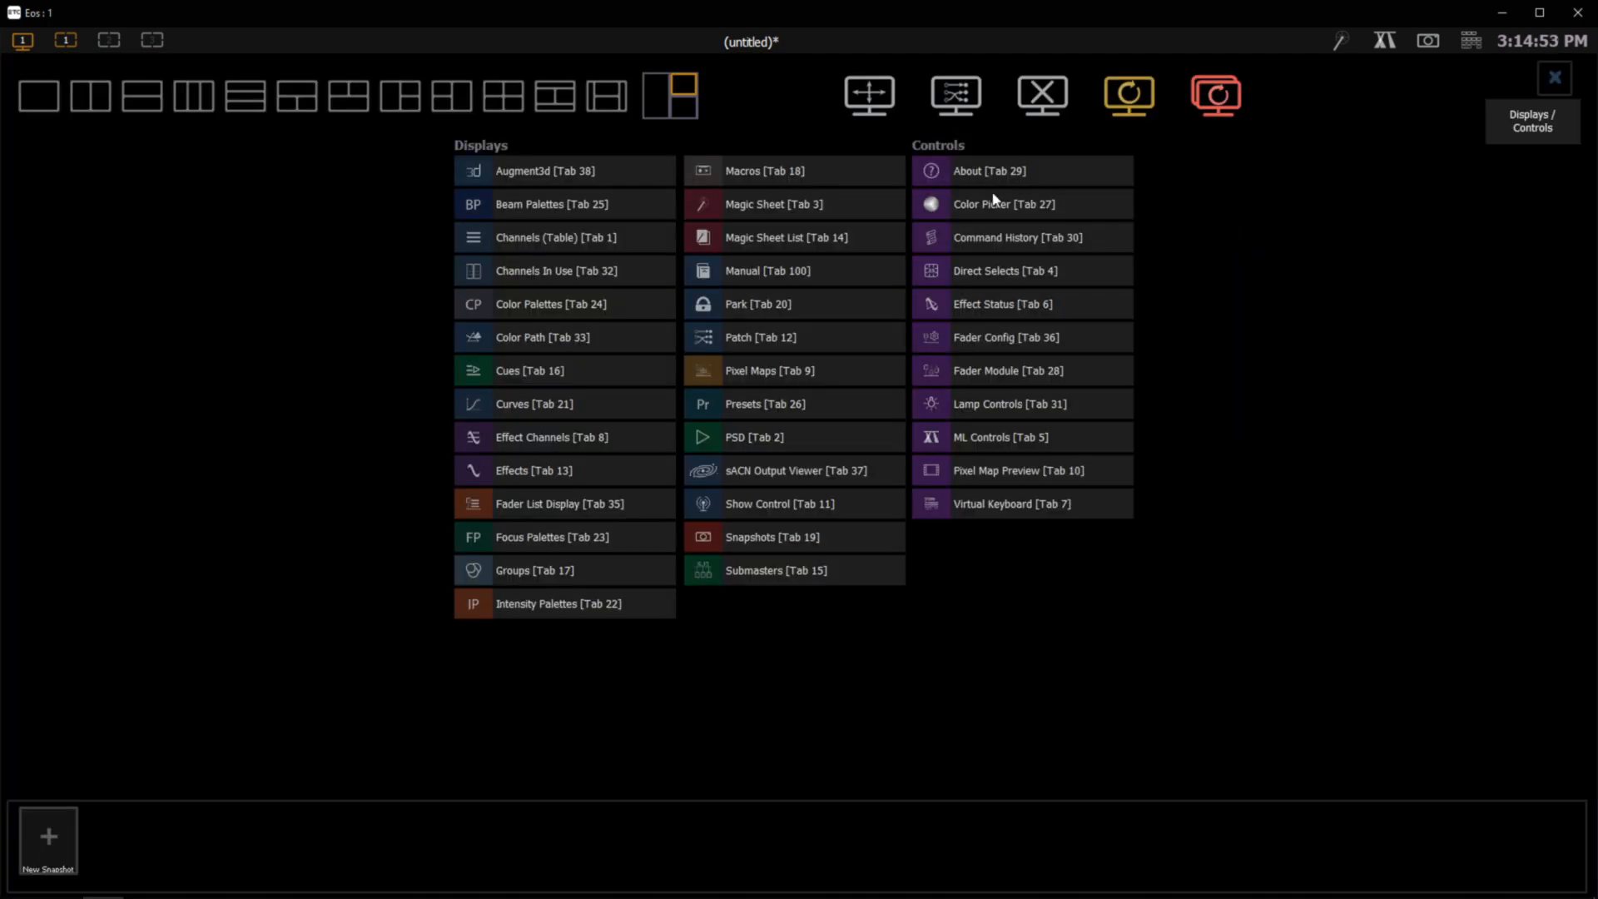
mouse_move(984, 383)
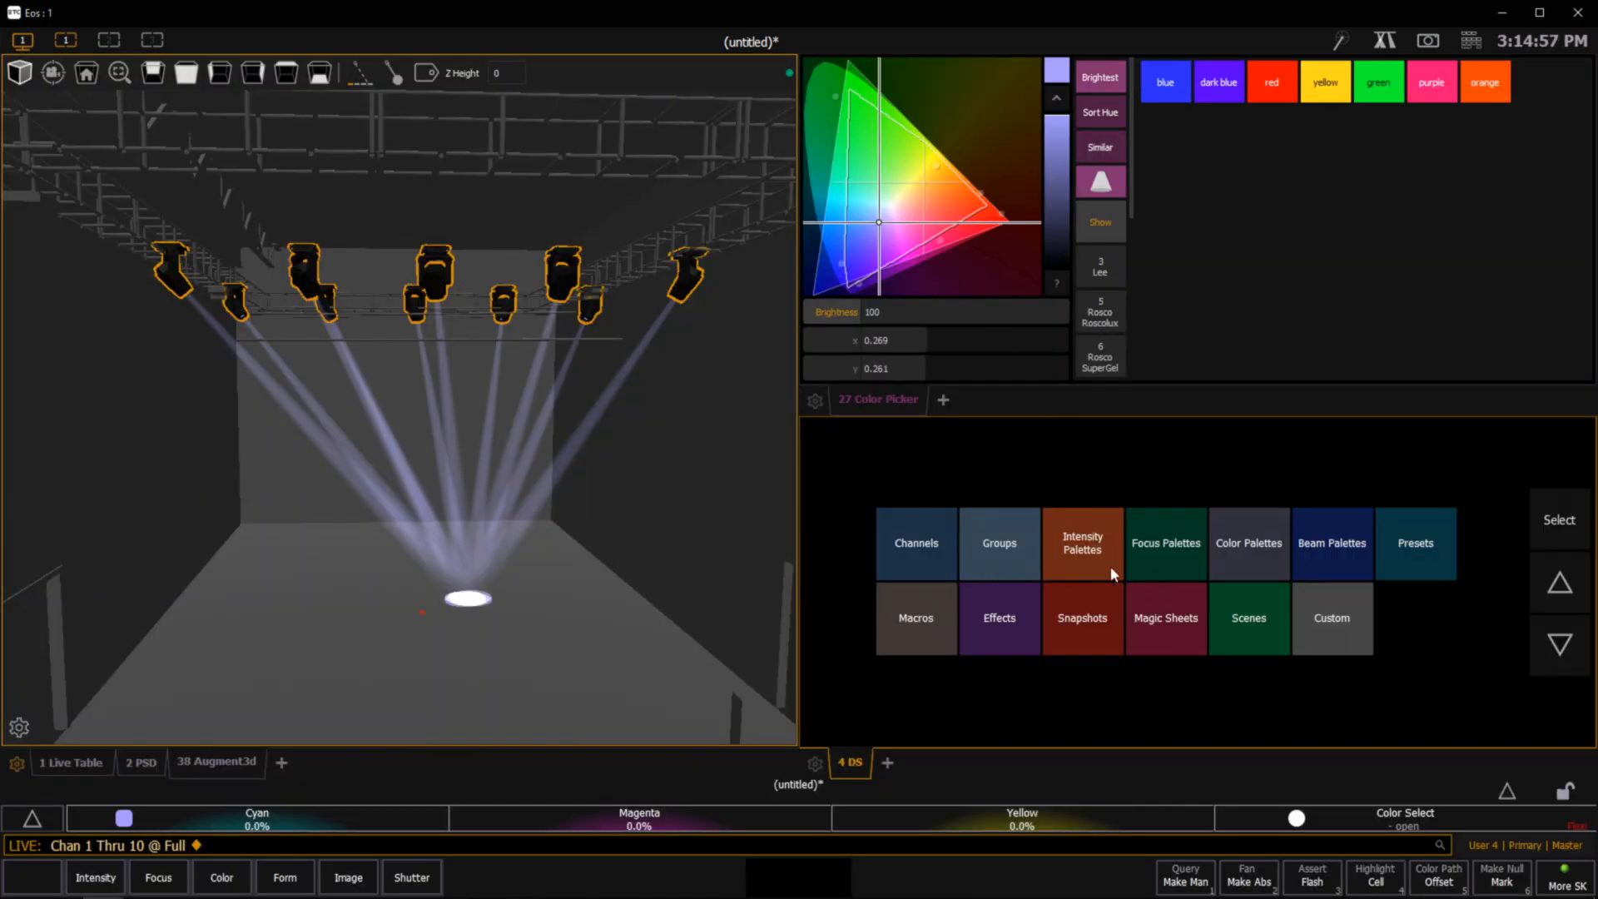
Show Focus Palettes in Direct Selects, then send channels to palette 2, then palette 1
left_click(1165, 542)
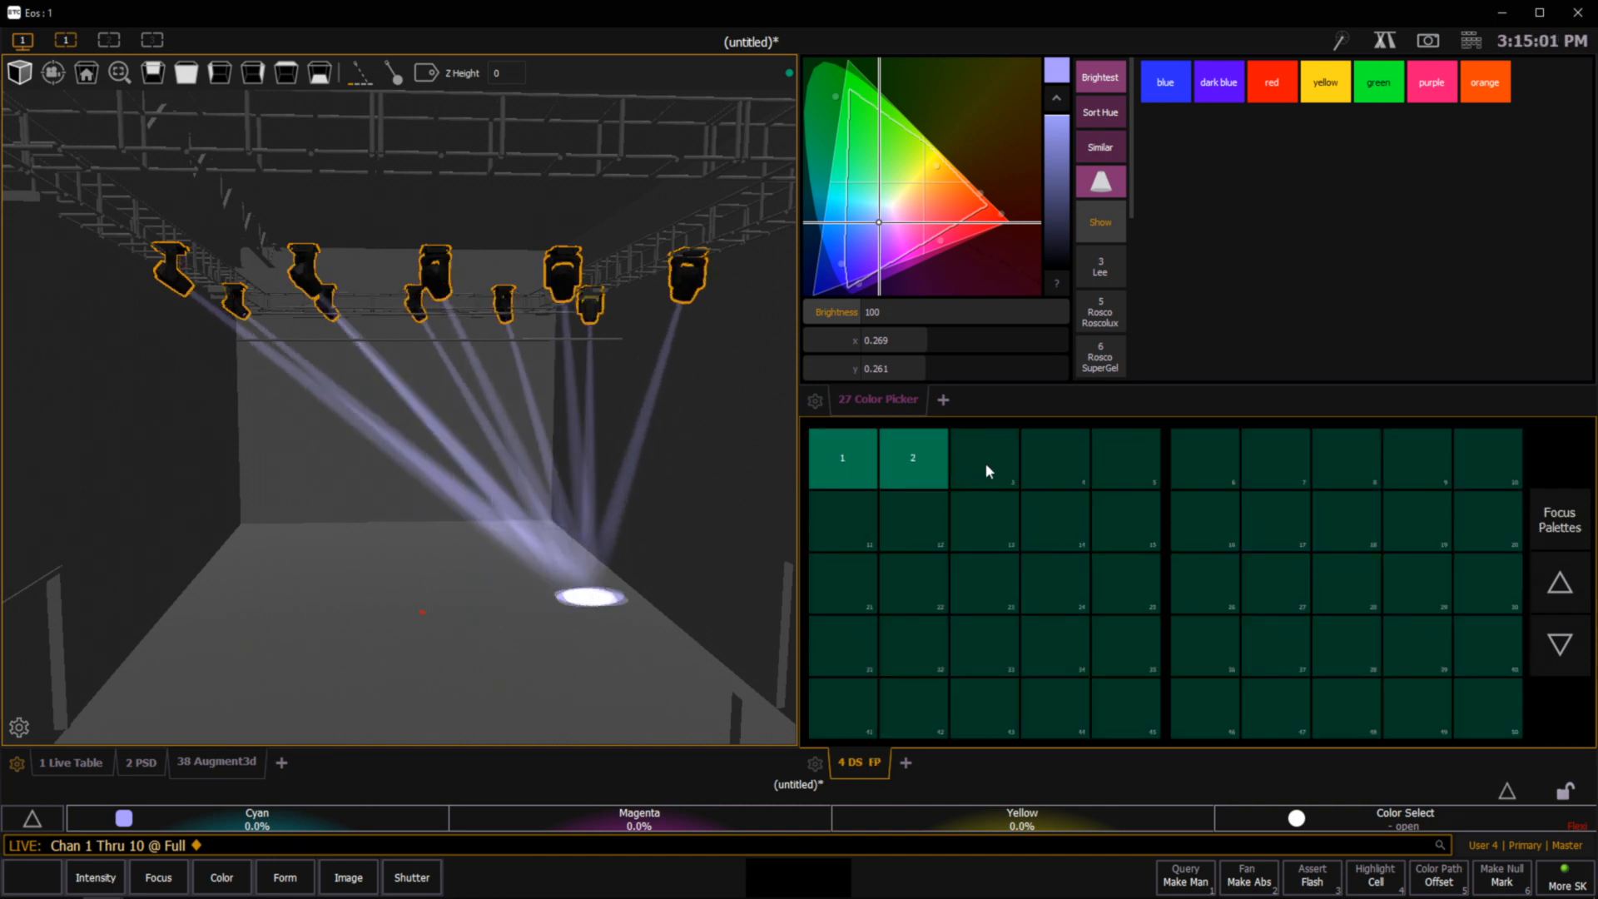
left_click(911, 457)
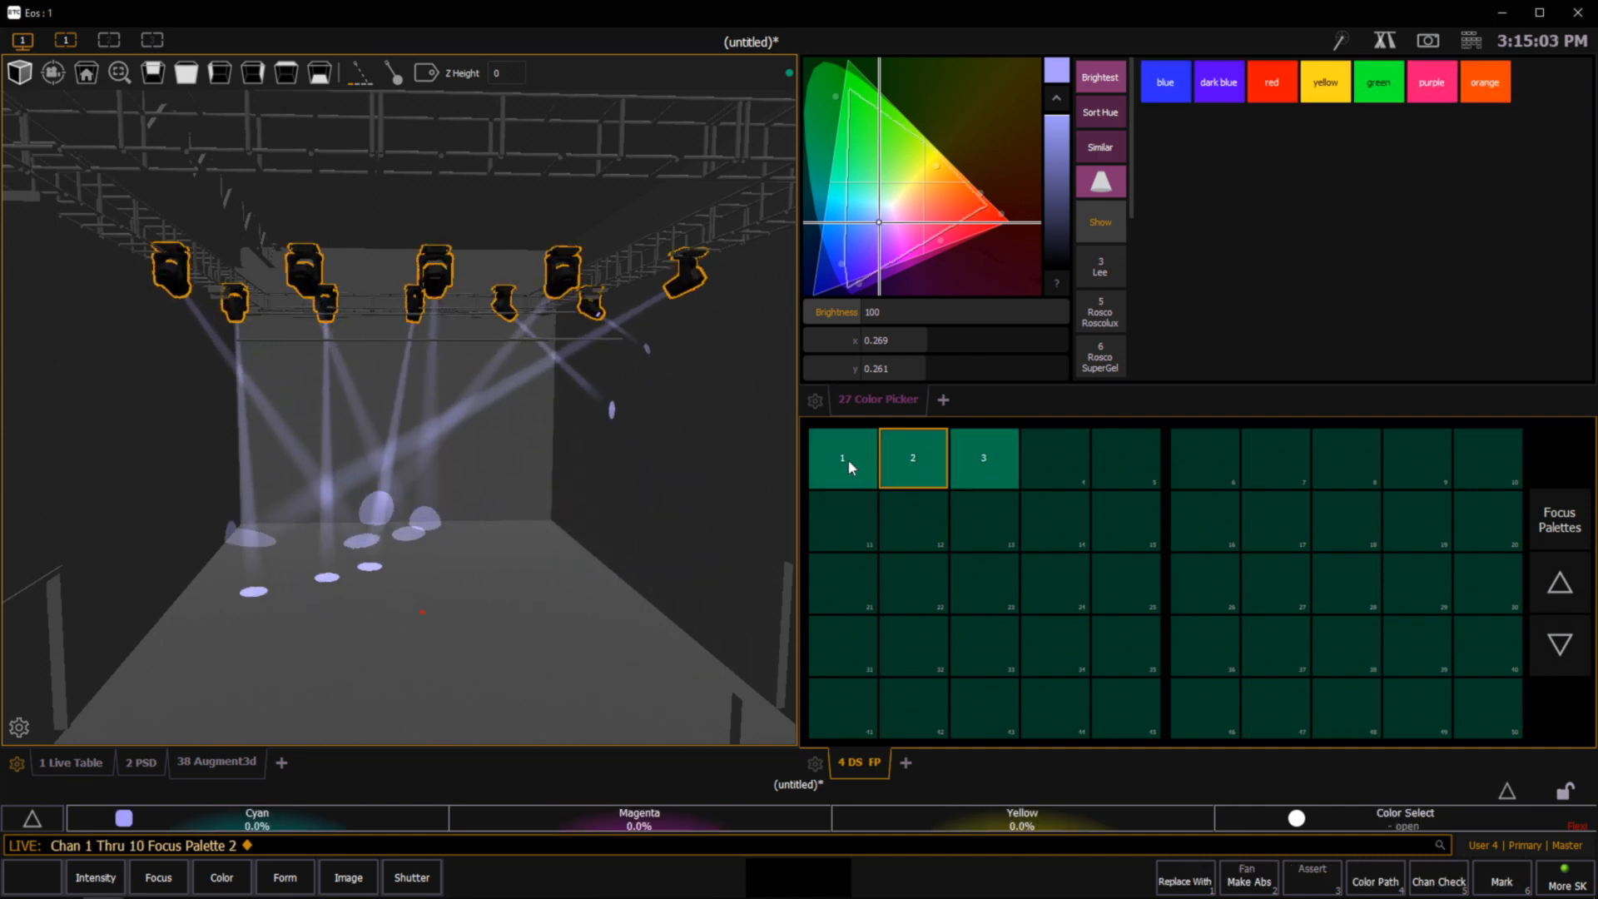
left_click(841, 458)
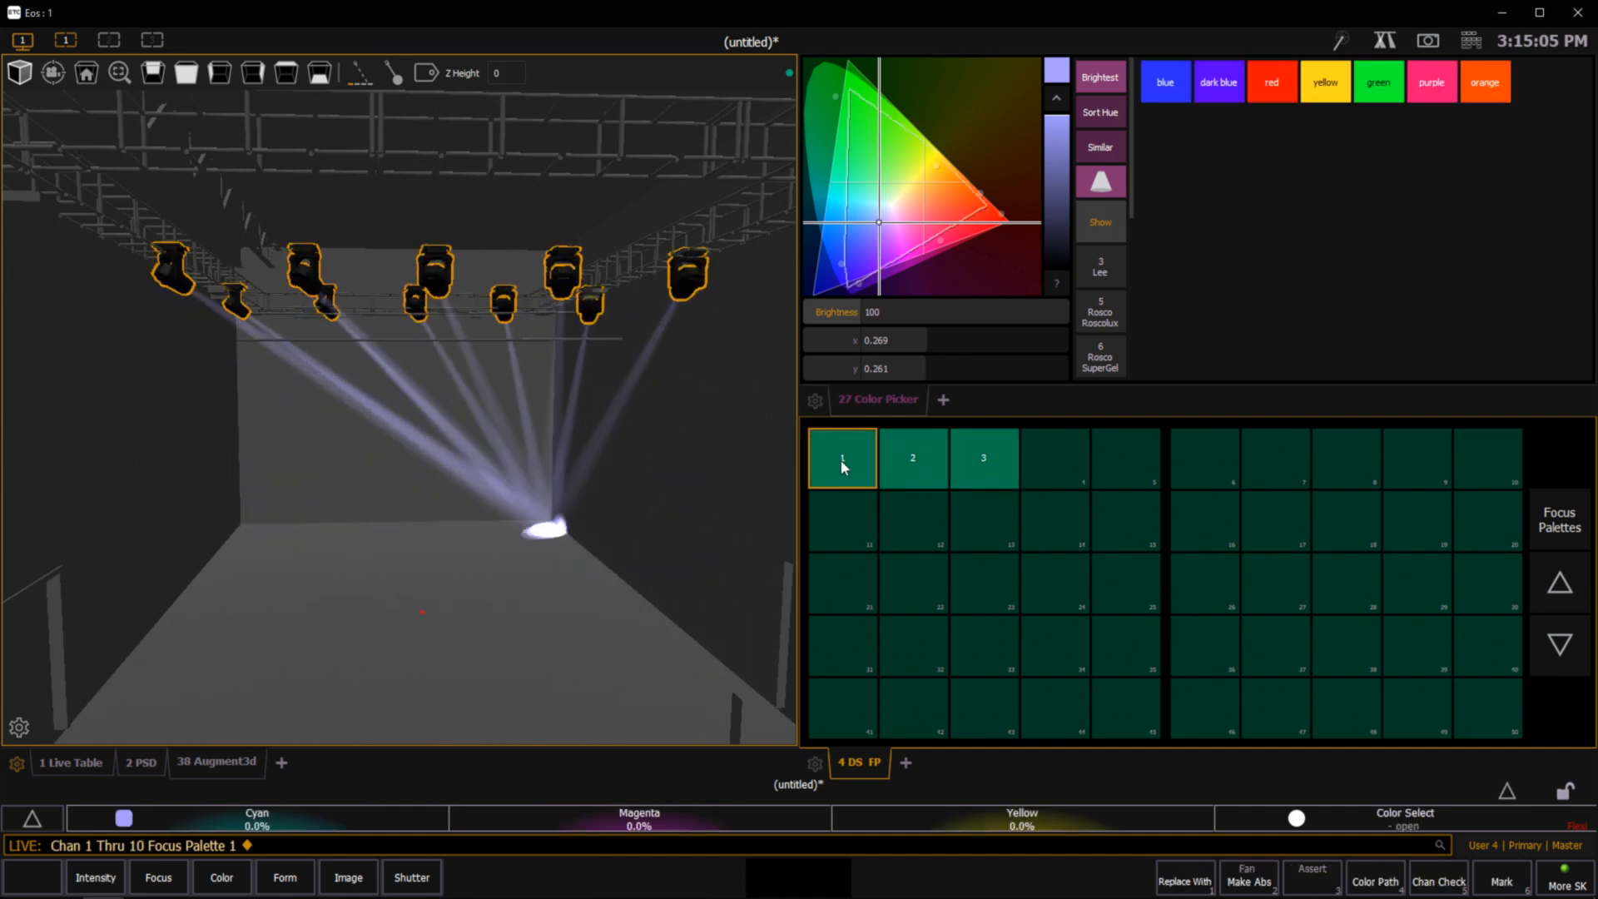